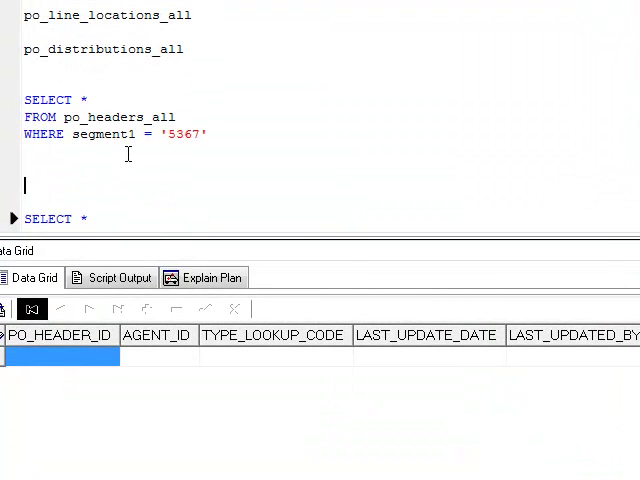
- Add the mo_global.set_policy_context('S',<org_id>) call and a po_headers query, then run the po_headers_all query for segment1 5367
text(execute mo_global.set_policy_context('S',<org_id>):)
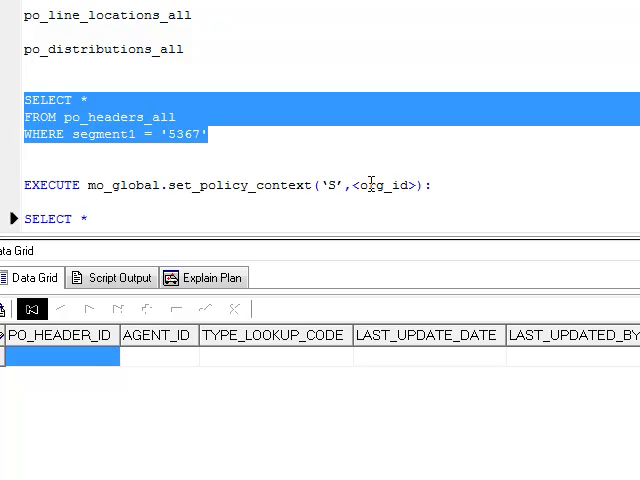
mouse_move(80, 152)
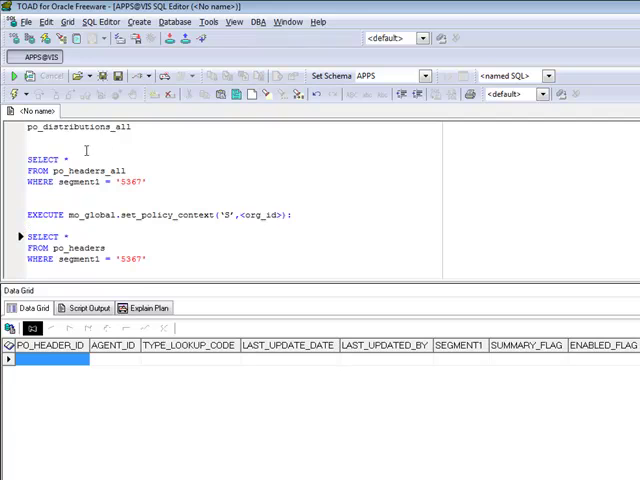
drag(32, 158, 144, 182)
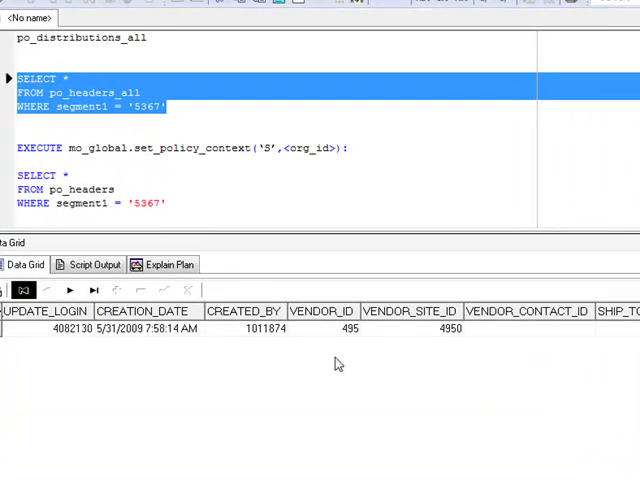
scroll(right, 3)
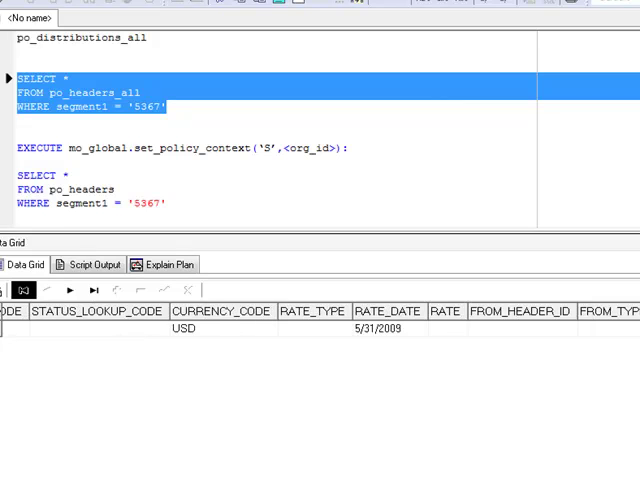
scroll(right, 3)
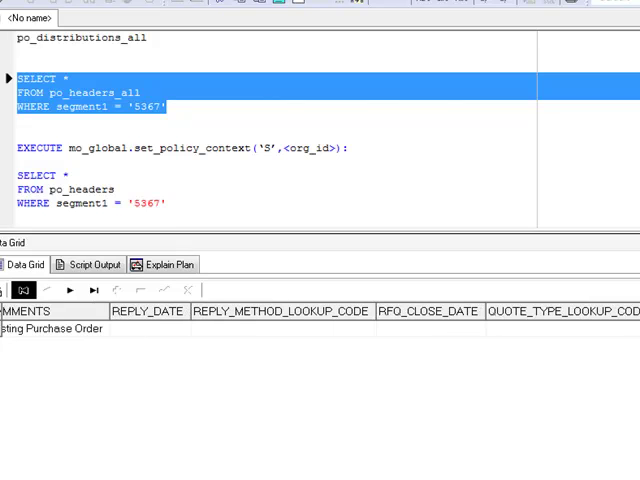
scroll(right, 3)
text('204)
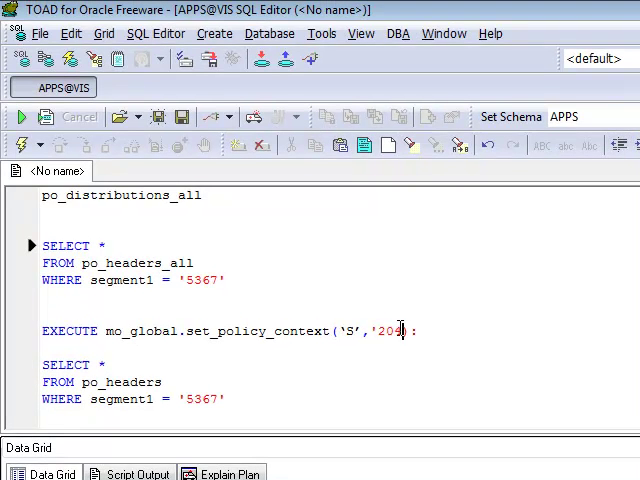
- Correct the call to EXEC mo_global.set_policy_context('S', 204) and run it until the procedure completes
text())
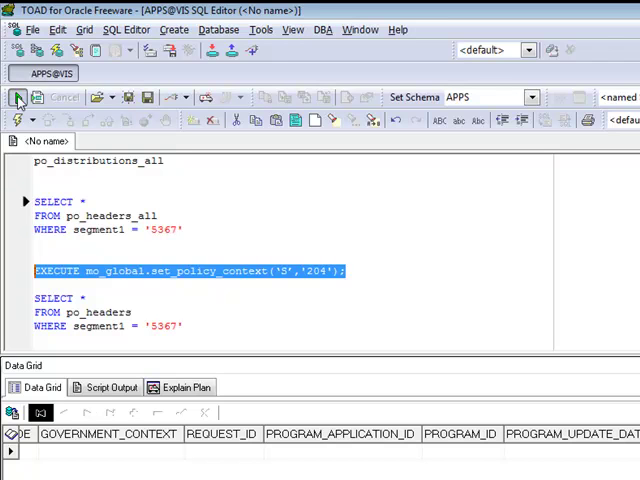
click(18, 96)
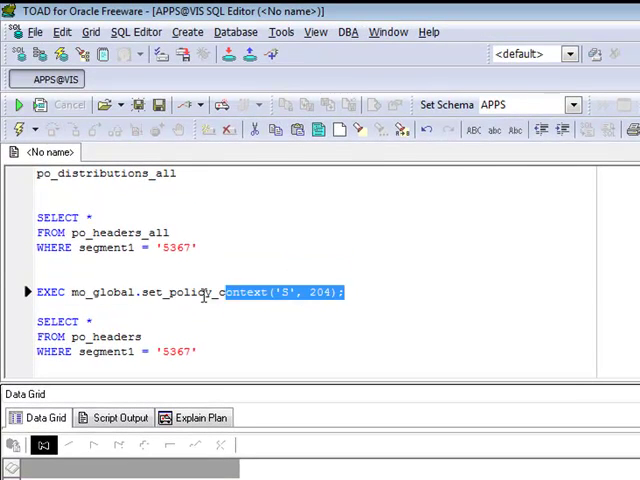
click(40, 104)
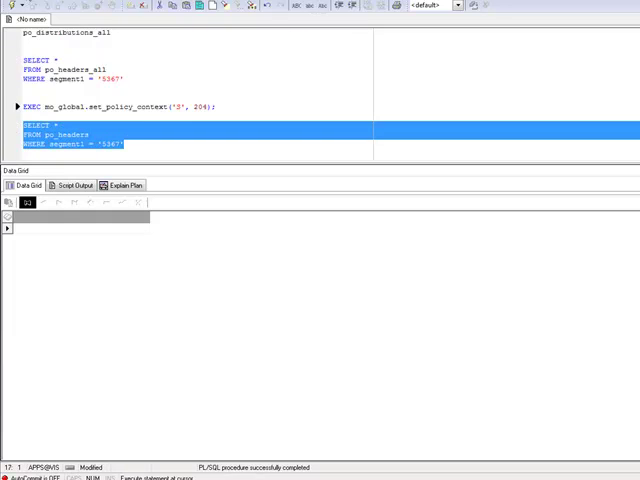
- Run the po_headers query for segment1 5367, returning the single purchase order row
click(22, 204)
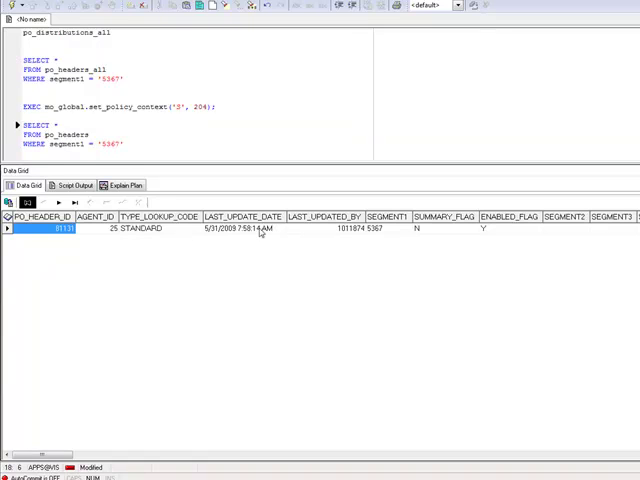
mouse_move(576, 240)
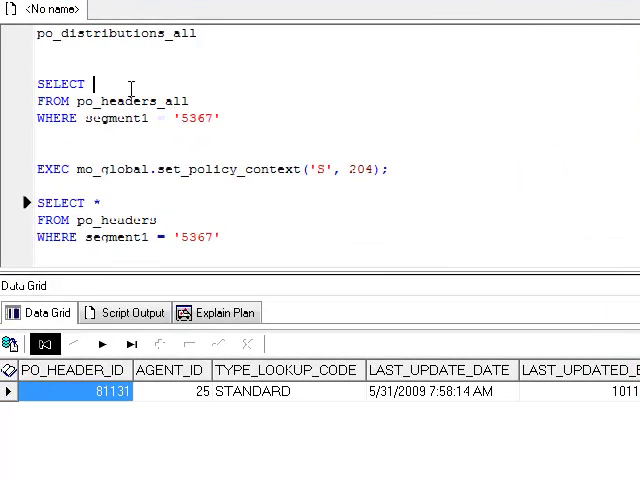
- Rewrite the po_headers_all query as SELECT COUNT(*), org_id and run it
text(count(*),)
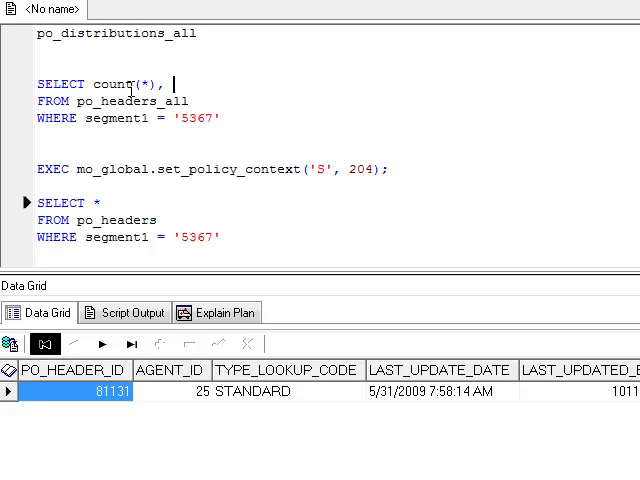
text(org_id)
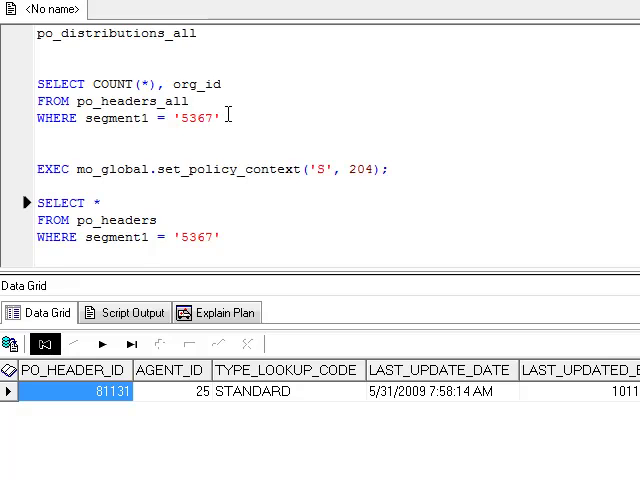
scroll(up, 3)
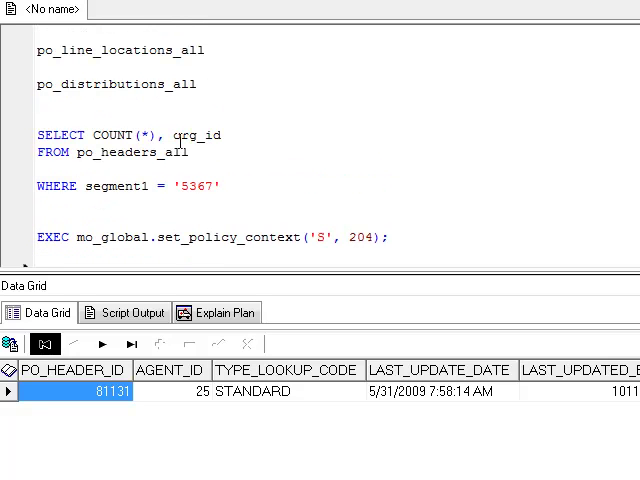
drag(38, 136, 190, 152)
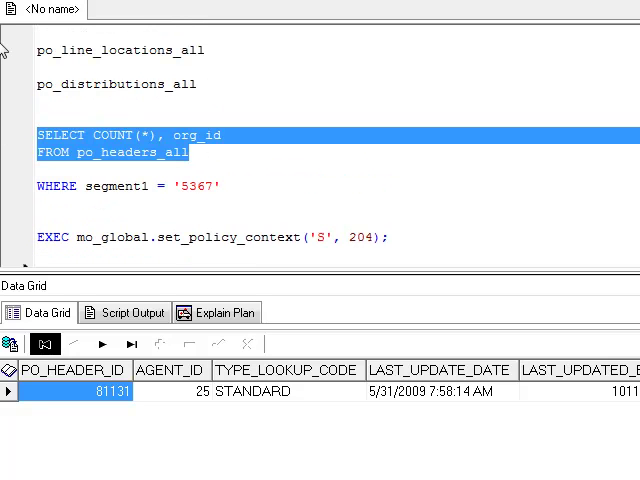
mouse_move(96, 28)
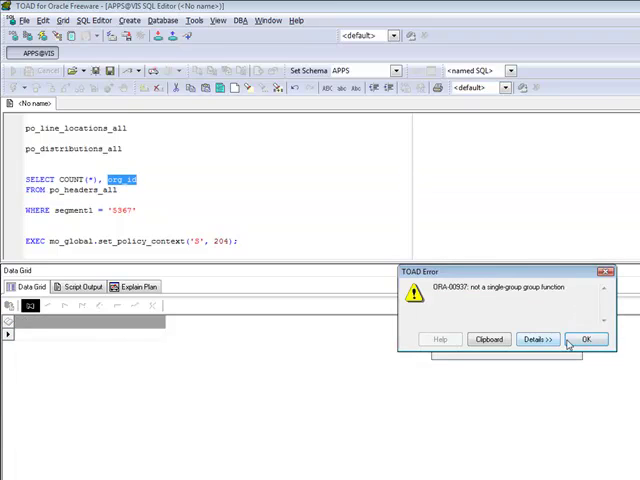
- Dismiss the ORA-00937 single-group error and add GROUP BY org_id to the query
click(588, 338)
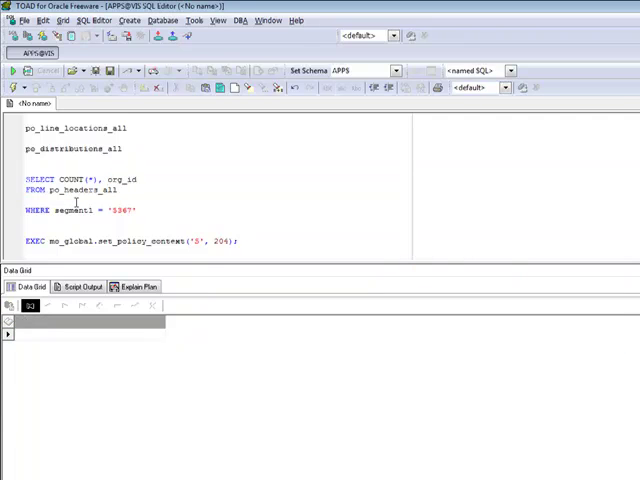
text(group by)
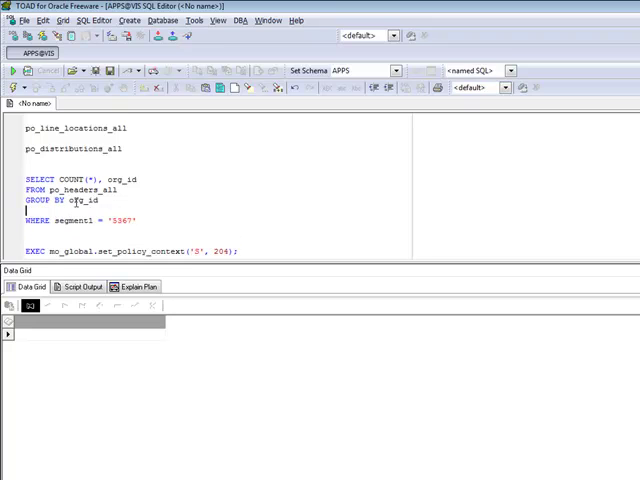
drag(24, 188, 100, 202)
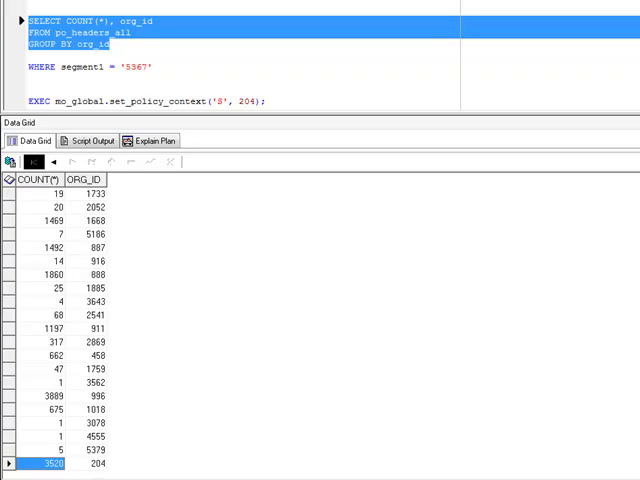
mouse_move(304, 432)
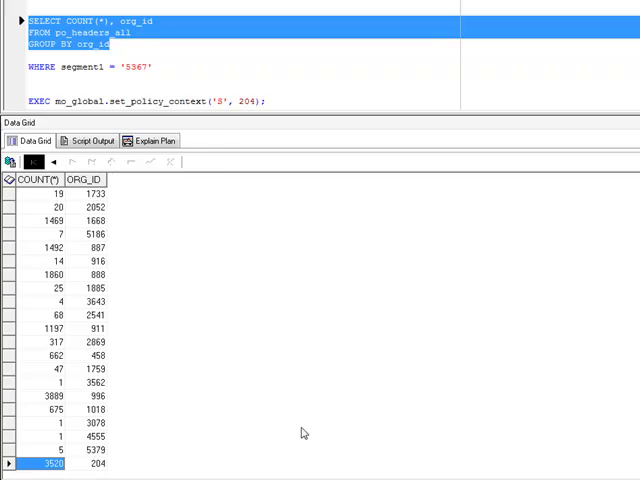
- Show the grid's Record Count, confirming 34 organization rows, and review the per-org counts
right_click(52, 368)
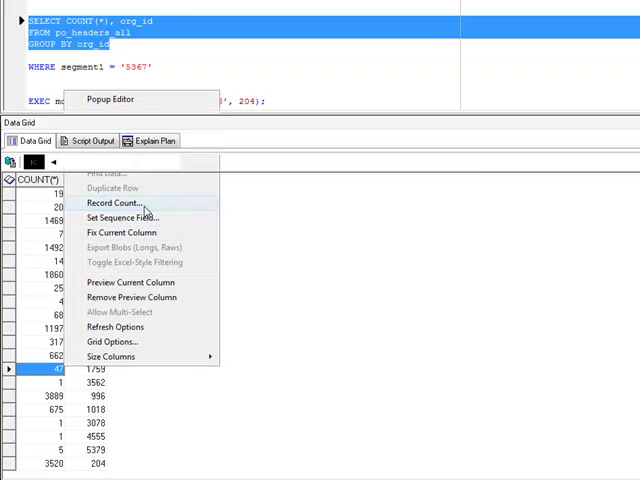
click(112, 202)
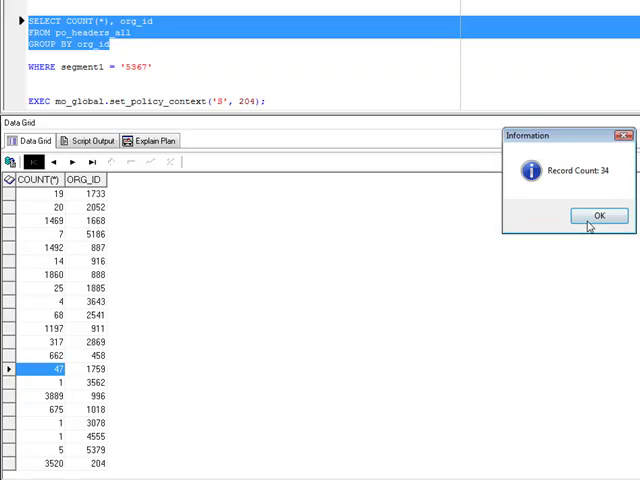
click(600, 216)
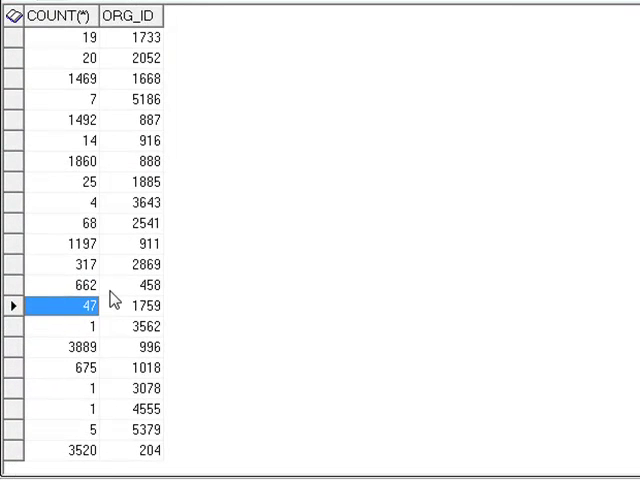
scroll(up, 3)
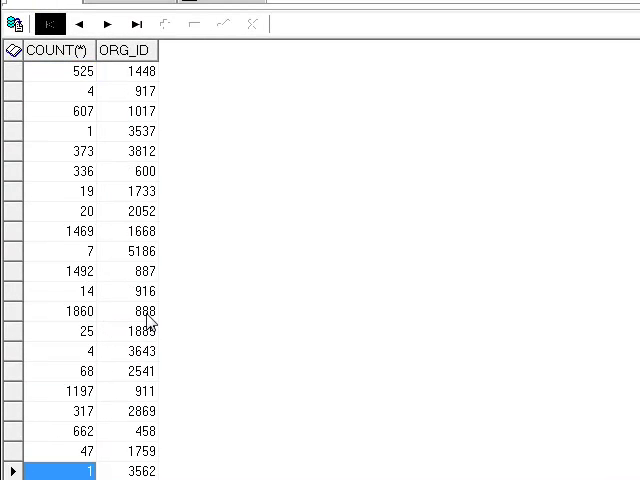
scroll(down, 3)
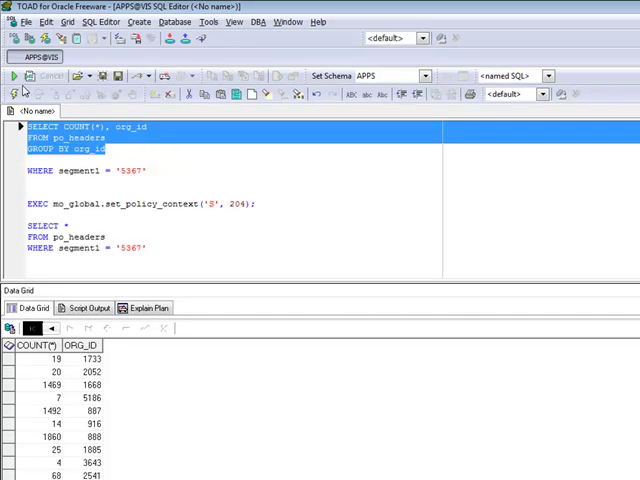
- Run the grouped count against po_headers, returning only org 204 with 3520 rows
click(12, 76)
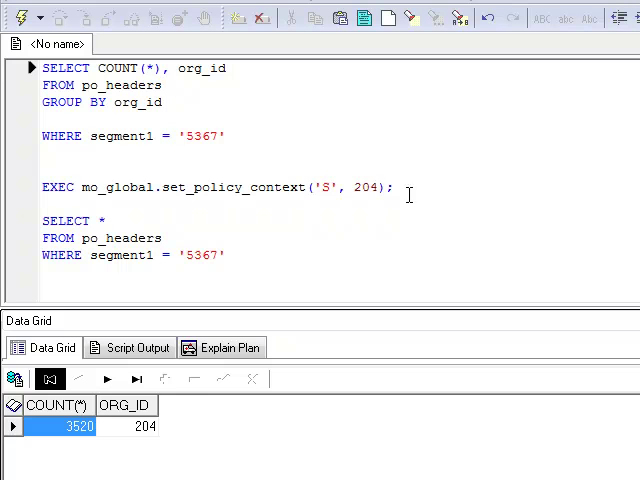
triple_click(216, 188)
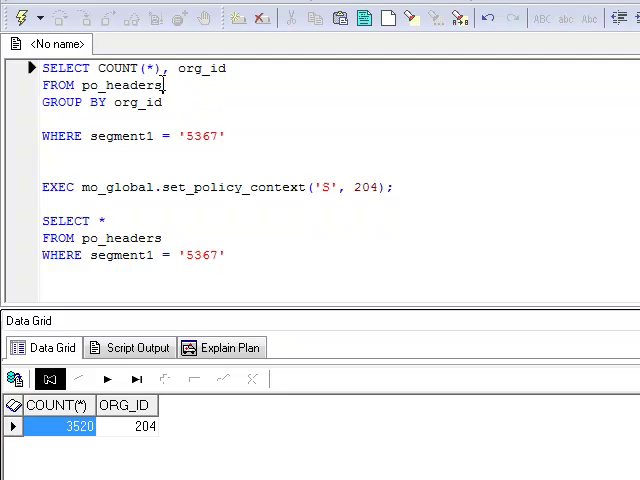
mouse_move(170, 104)
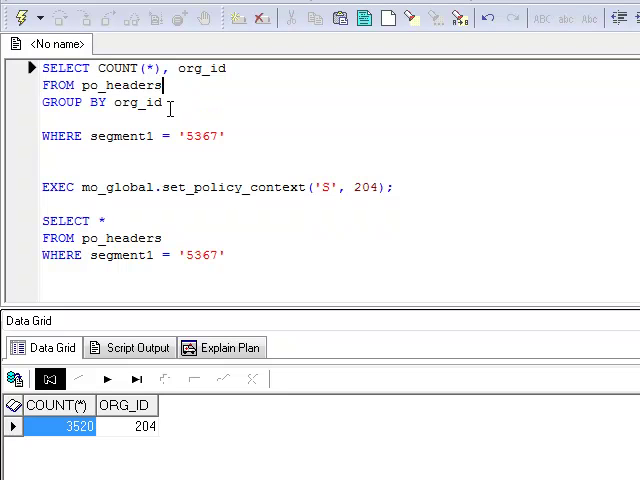